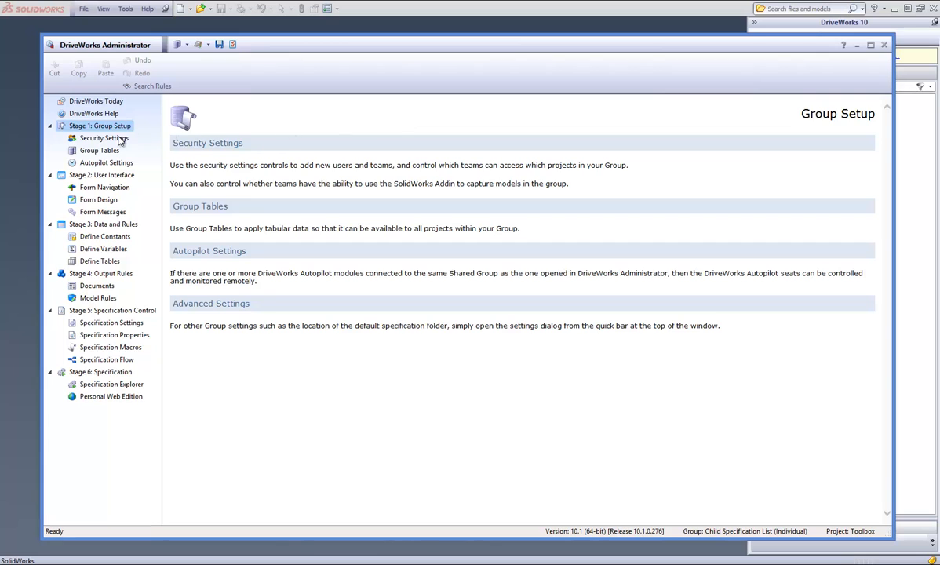
Step: Open Security Settings from the Stage 1: Group Setup tree
left_click(96, 138)
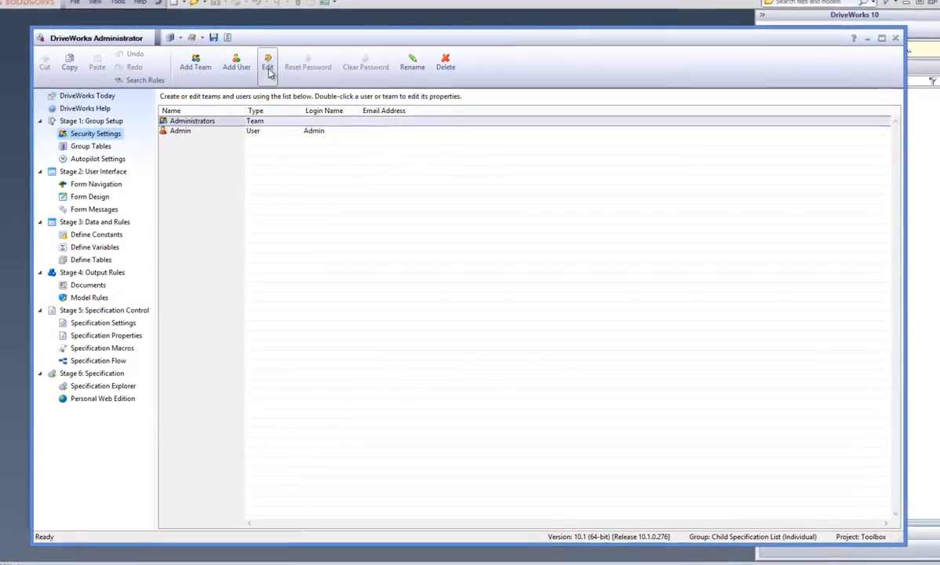
Step: Edit the Administrators team and review its Project Permissions, Users and General tabs
left_click(267, 61)
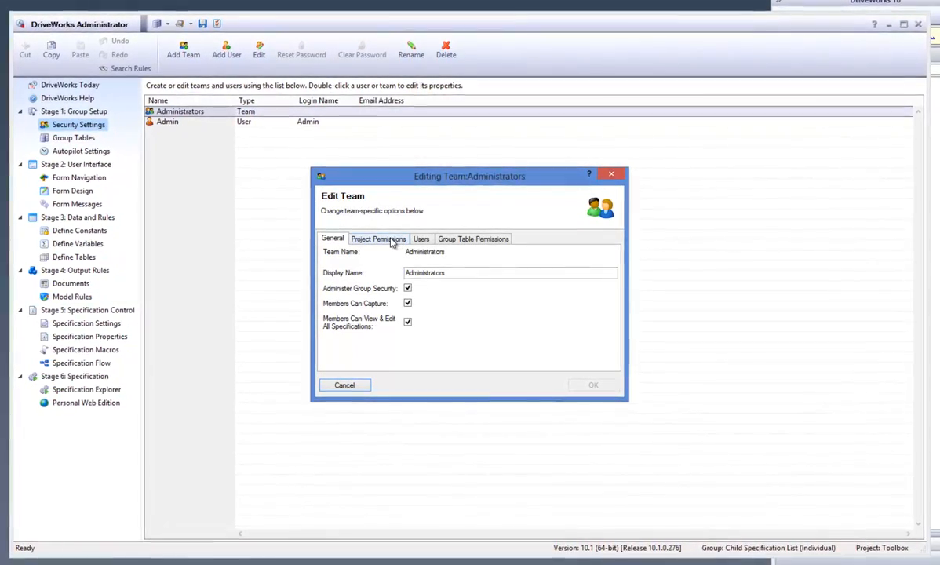
left_click(378, 239)
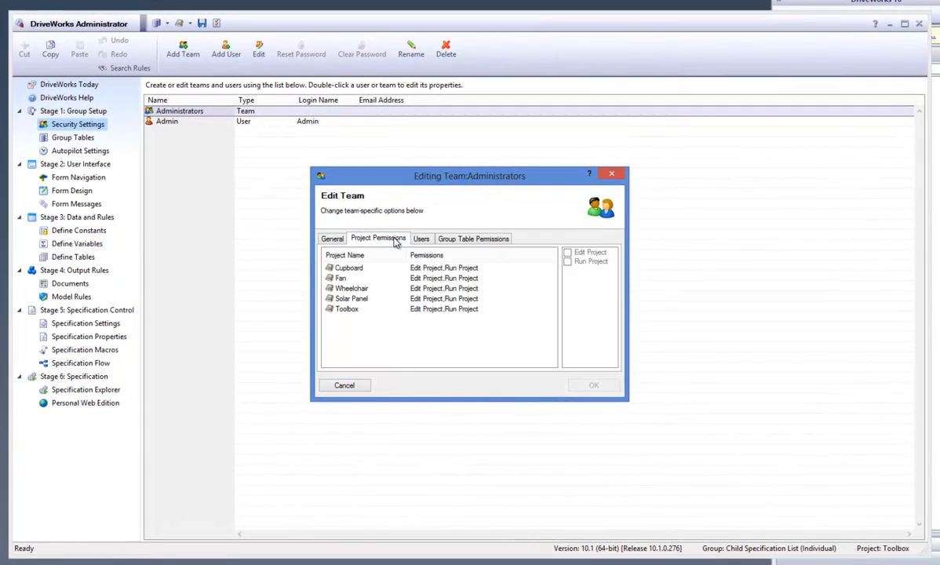
left_click(421, 237)
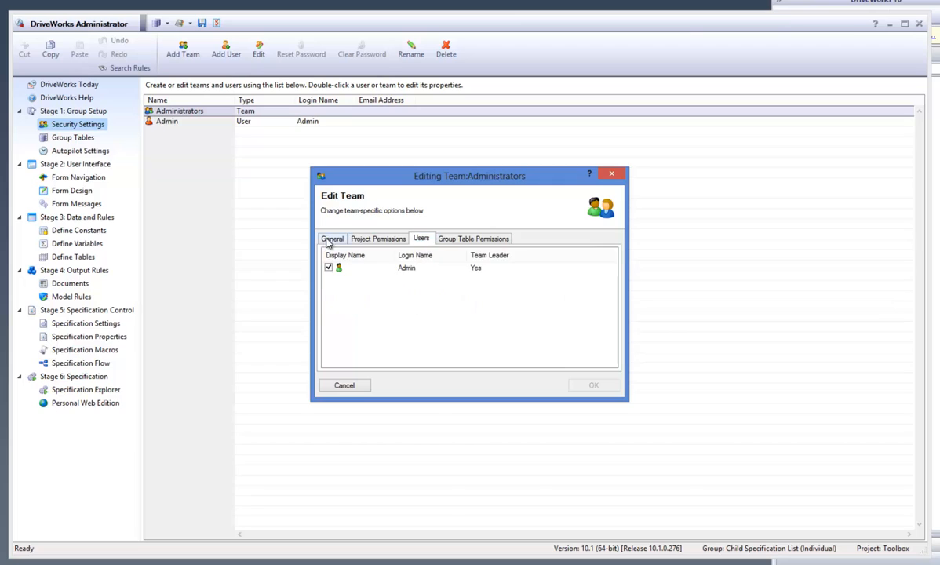
left_click(332, 239)
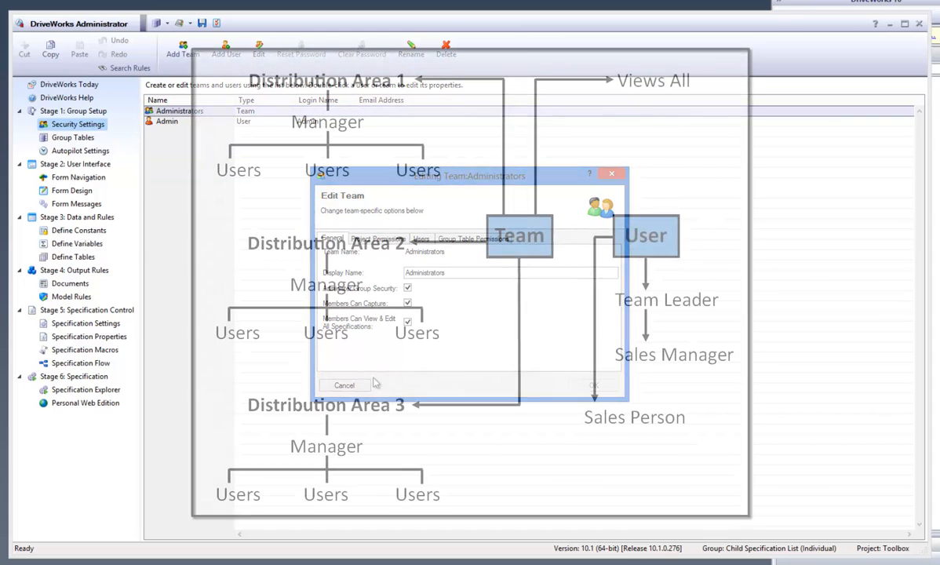
Step: Cancel the Editing Team dialog without changing the Administrators team
left_click(344, 385)
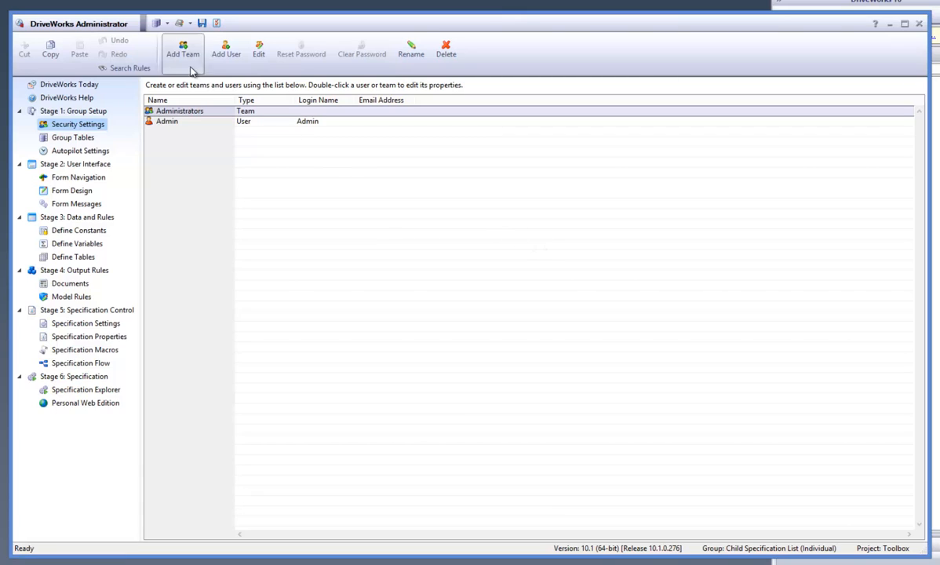
Step: Create team Distribution Area 1 with Edit and Run Project rights on all five projects
left_click(181, 49)
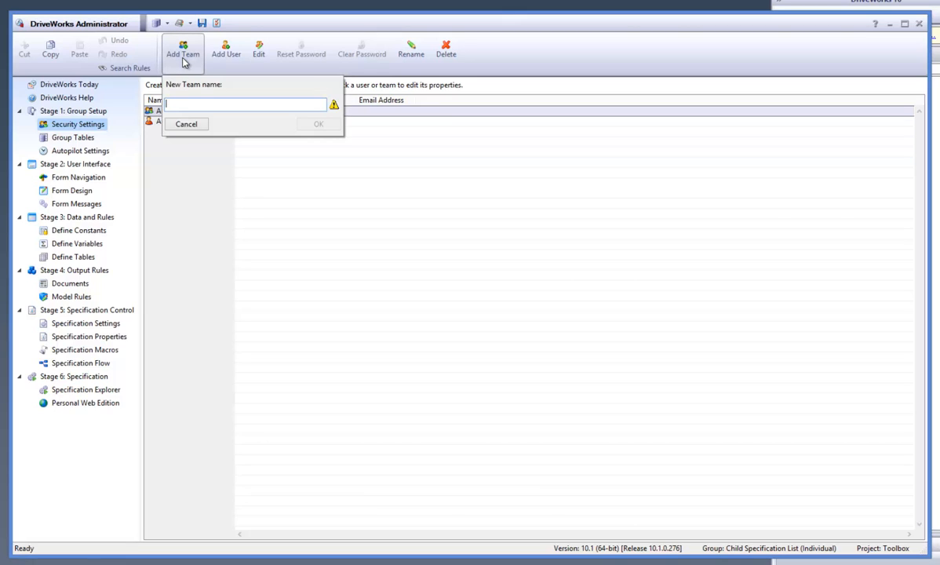
type("Distri")
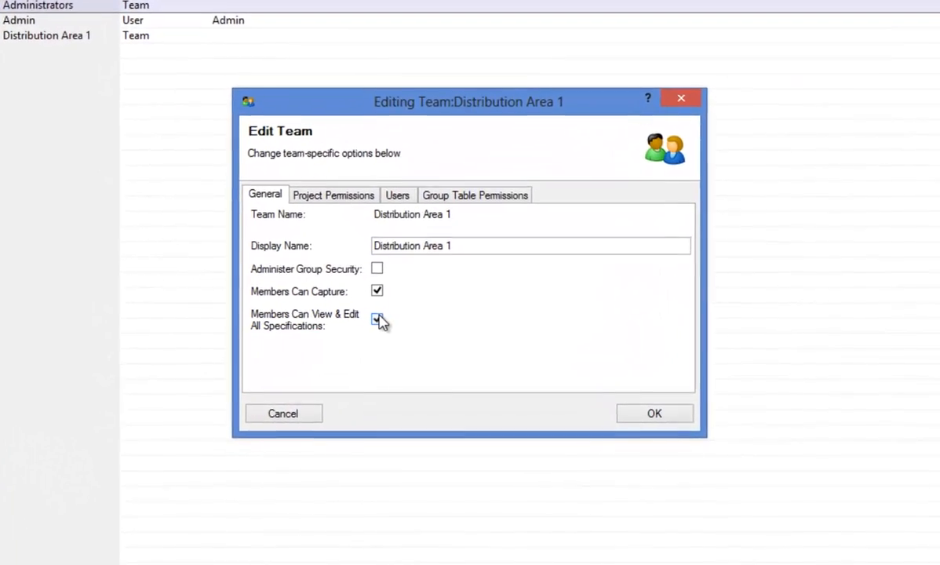
left_click(332, 195)
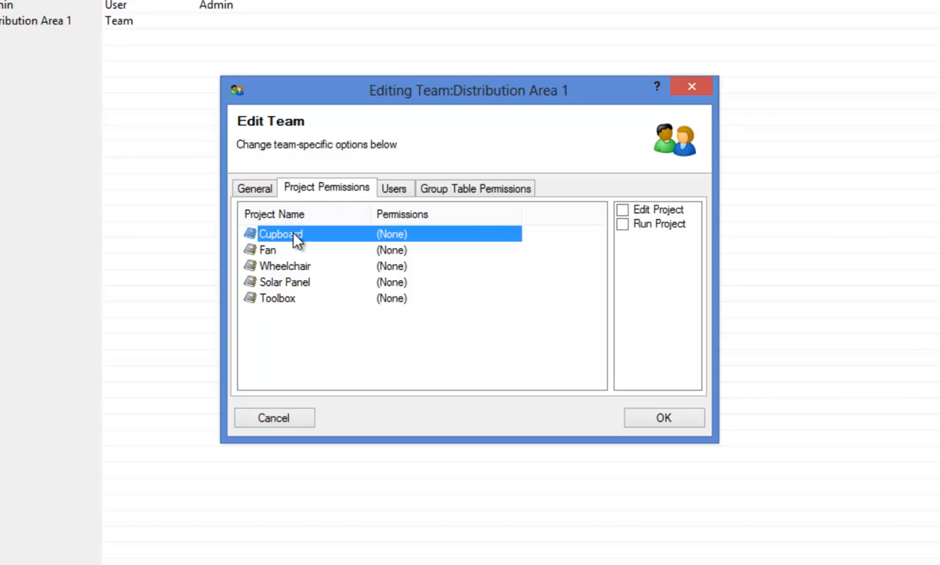
mouse_move(623, 213)
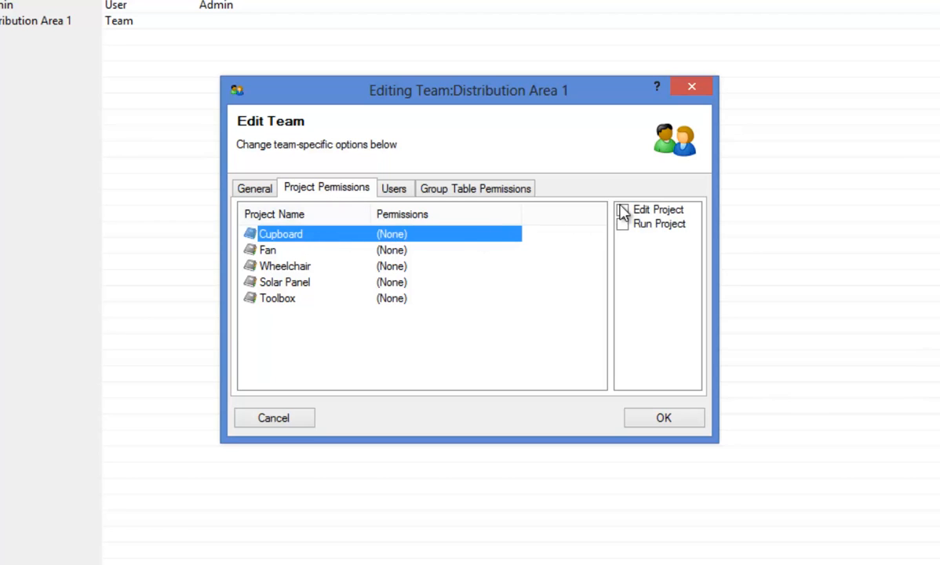
left_click(622, 223)
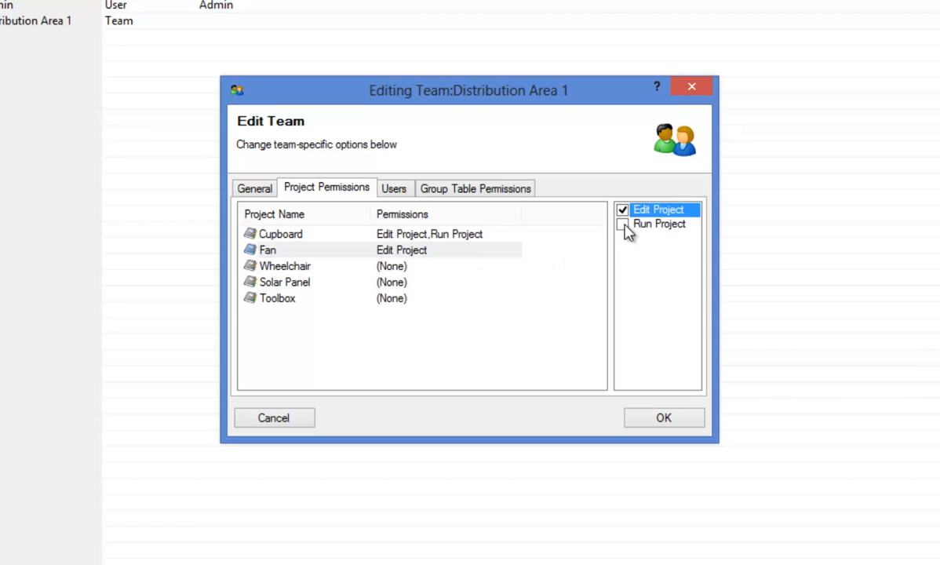
left_click(623, 223)
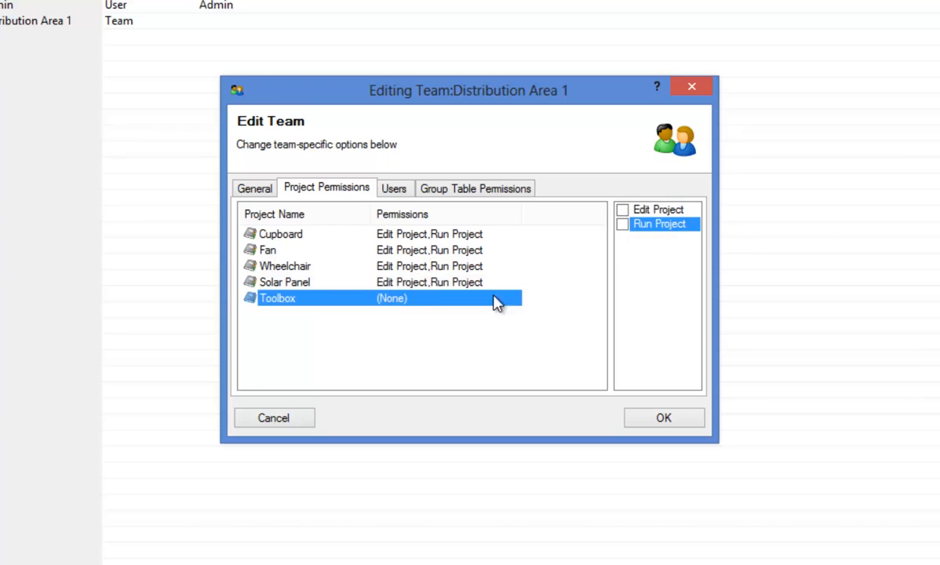
left_click(622, 210)
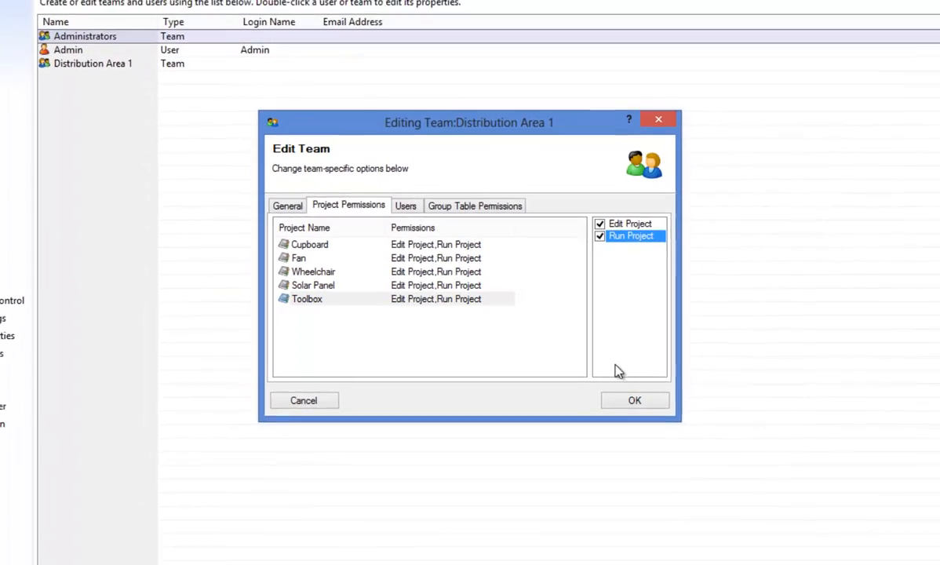
left_click(635, 400)
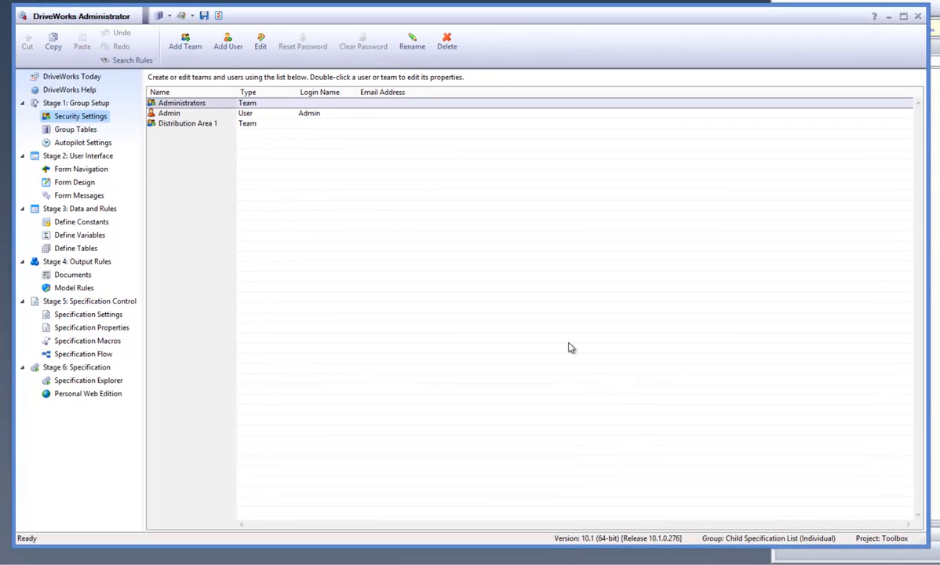
Step: Add User 1 as a member of the Distribution Area 1 team
left_click(226, 44)
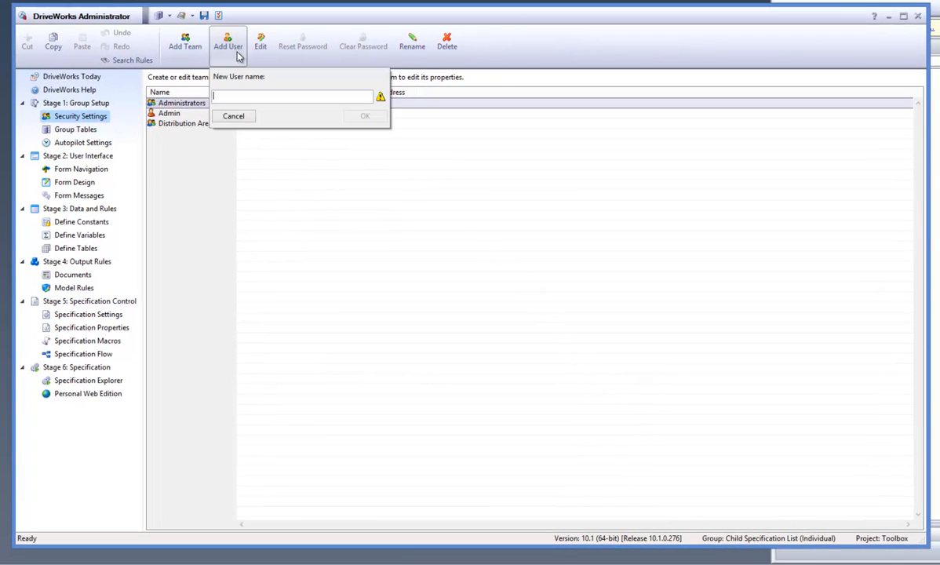
type("User 1")
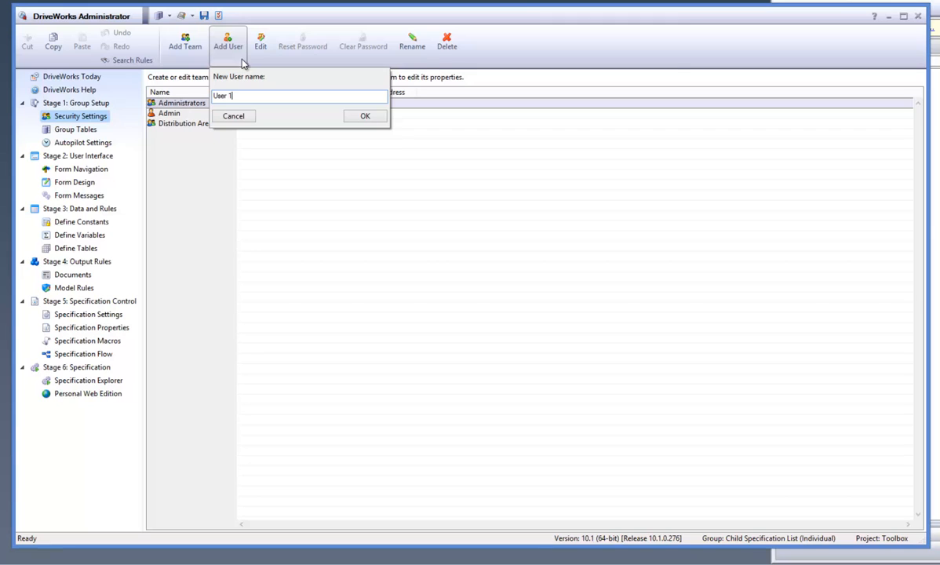
left_click(364, 115)
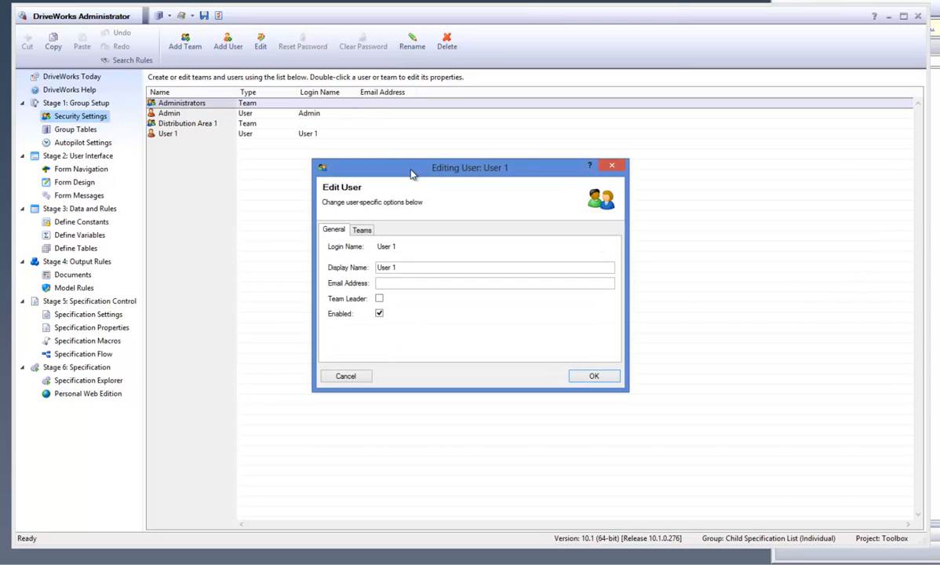
left_click(362, 229)
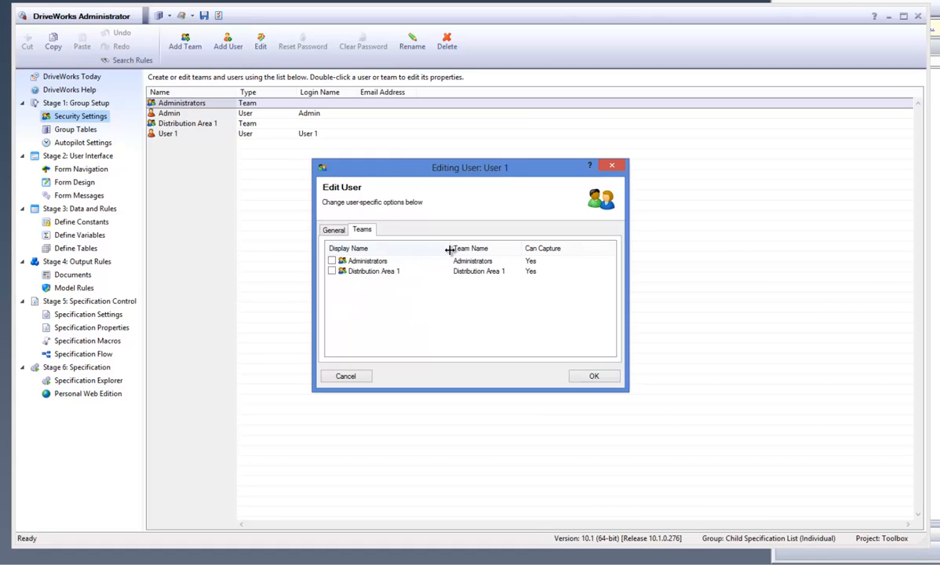
left_click(332, 270)
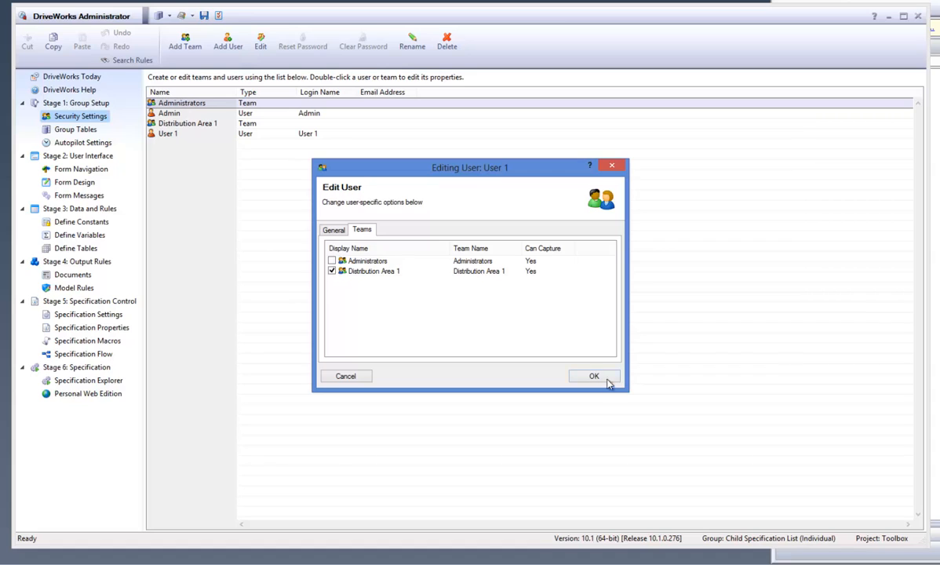
left_click(593, 376)
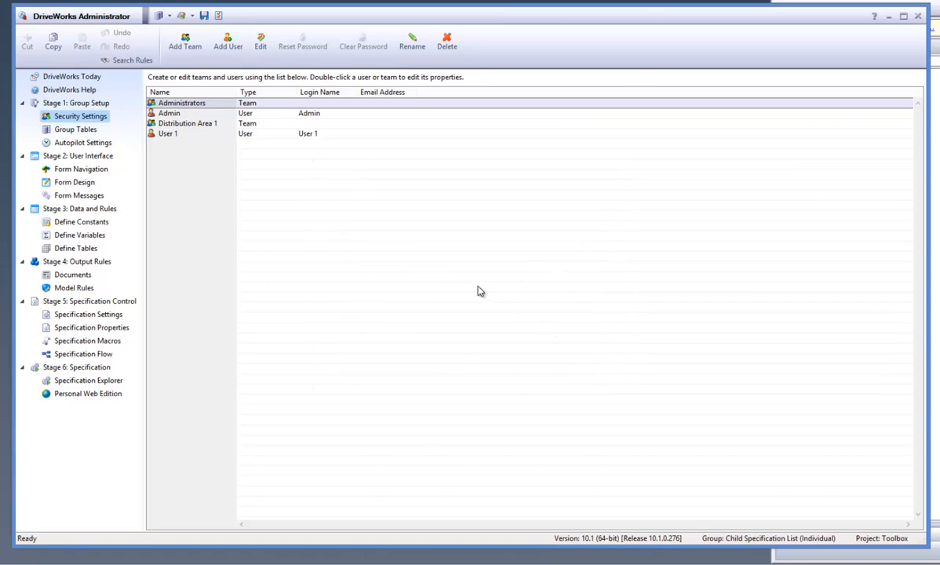
Step: Add User 2 and User 3 with no team membership
left_click(228, 40)
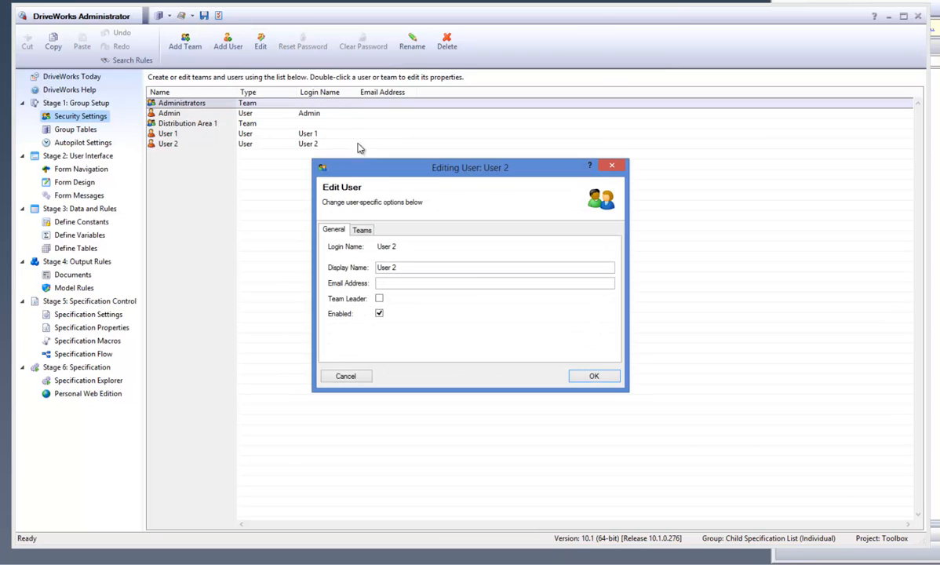
left_click(361, 229)
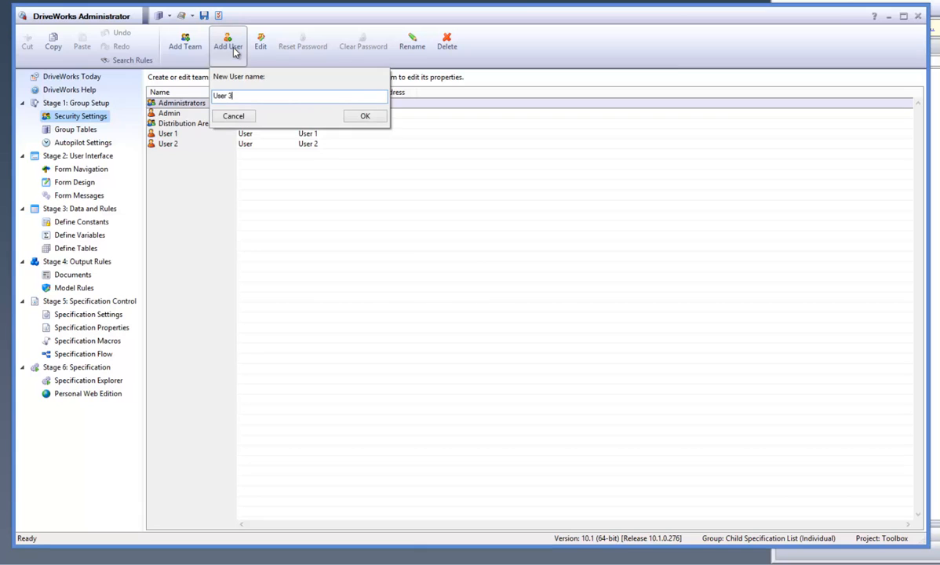
left_click(365, 116)
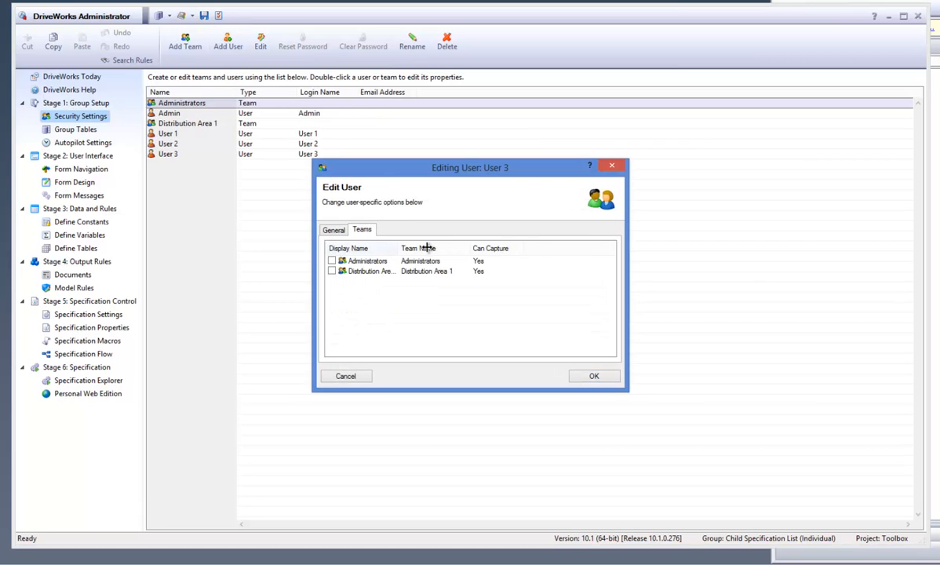
left_click(346, 376)
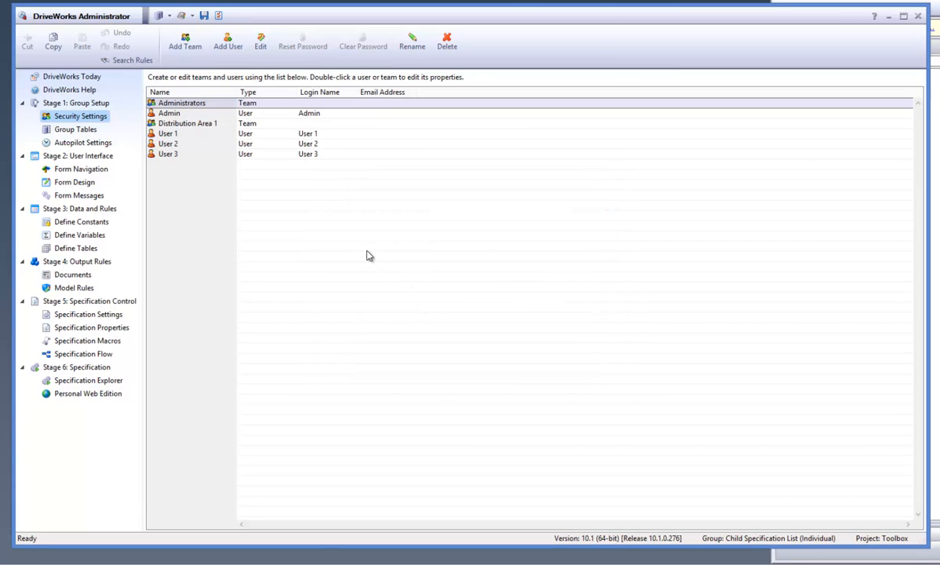
Step: Create team Distribution Area 2 and close its Editing Team dialog
left_click(185, 41)
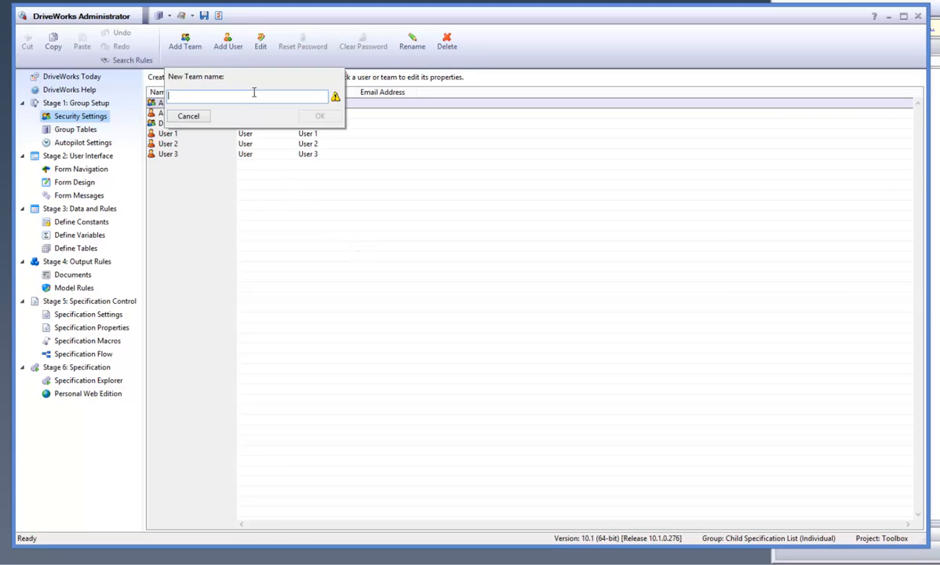
type("Distribution Area 2")
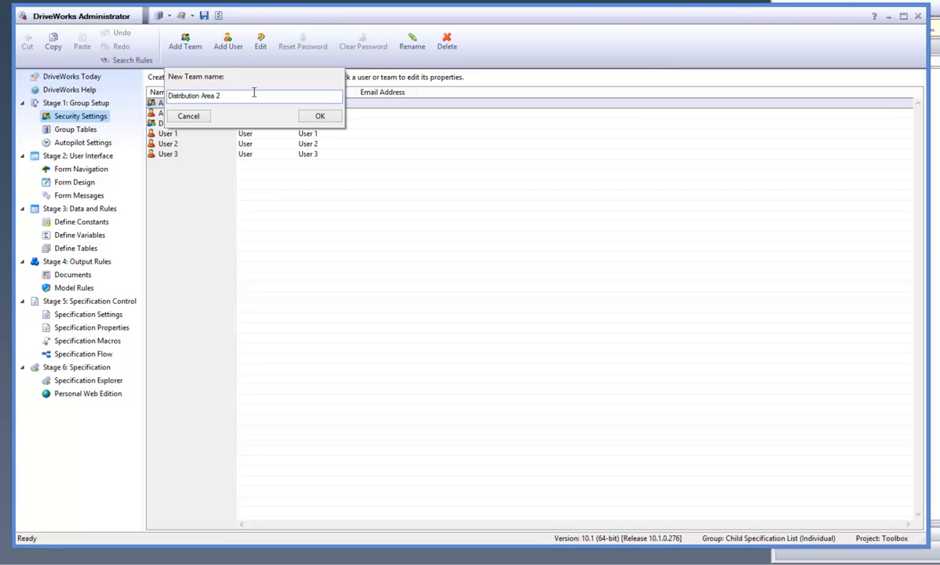
left_click(319, 115)
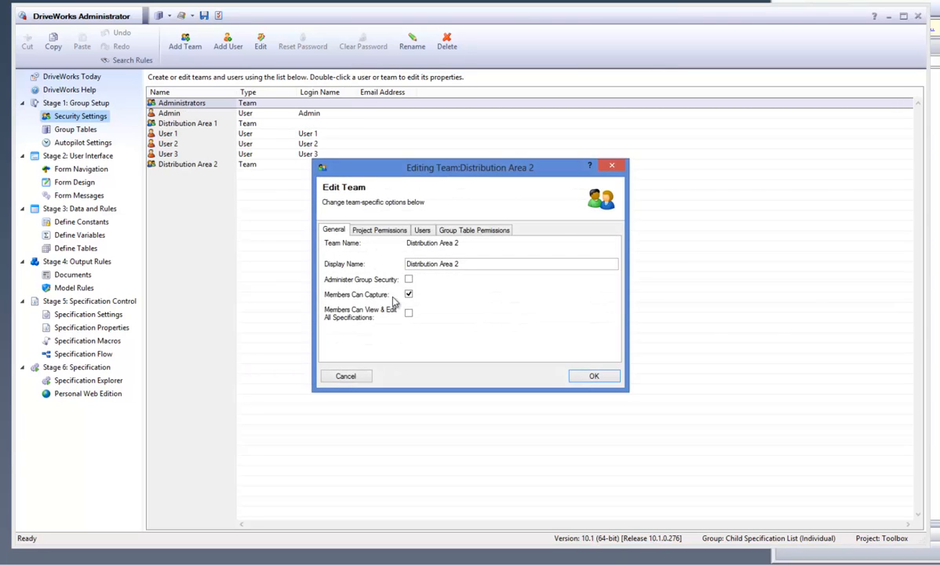
left_click(379, 230)
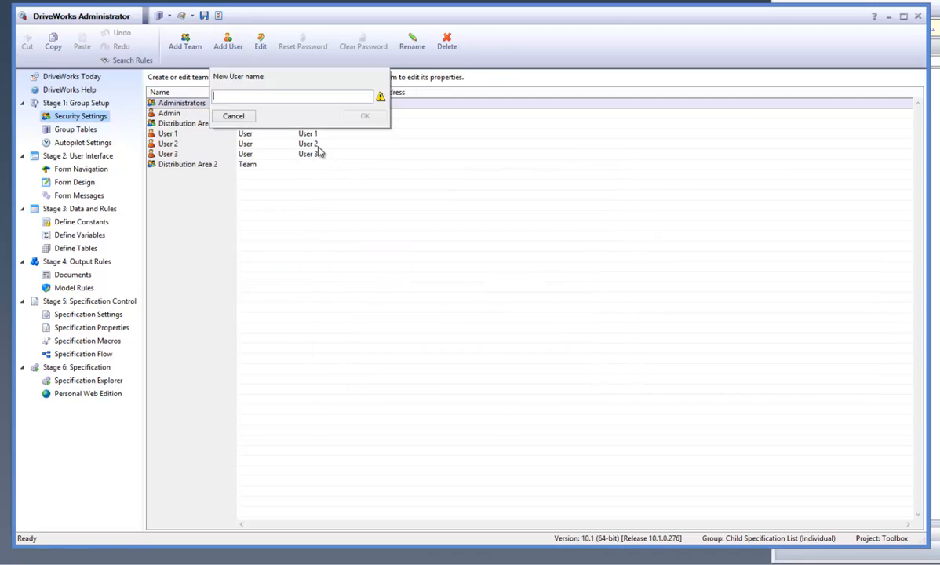
Step: Finish adding User A, then create User B and User C
type("User A")
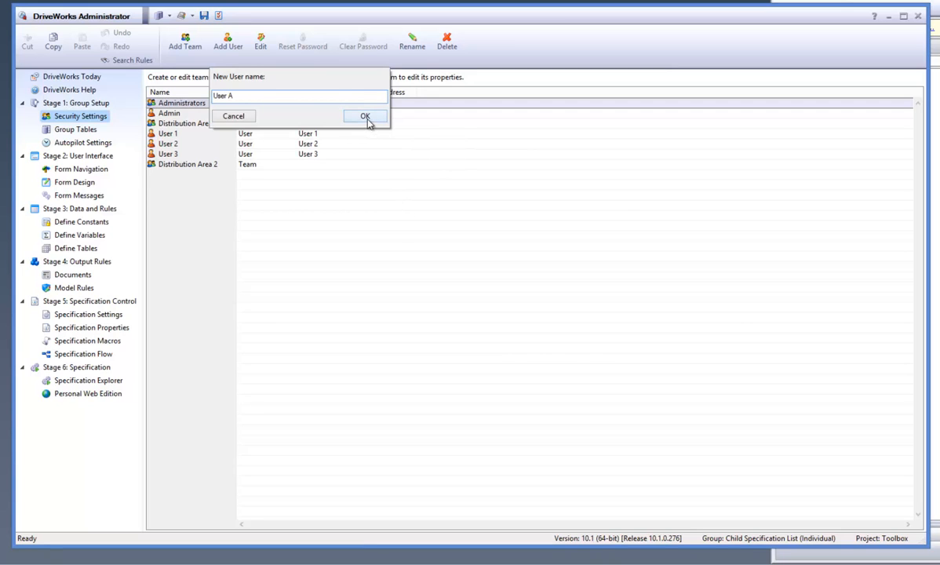
left_click(364, 116)
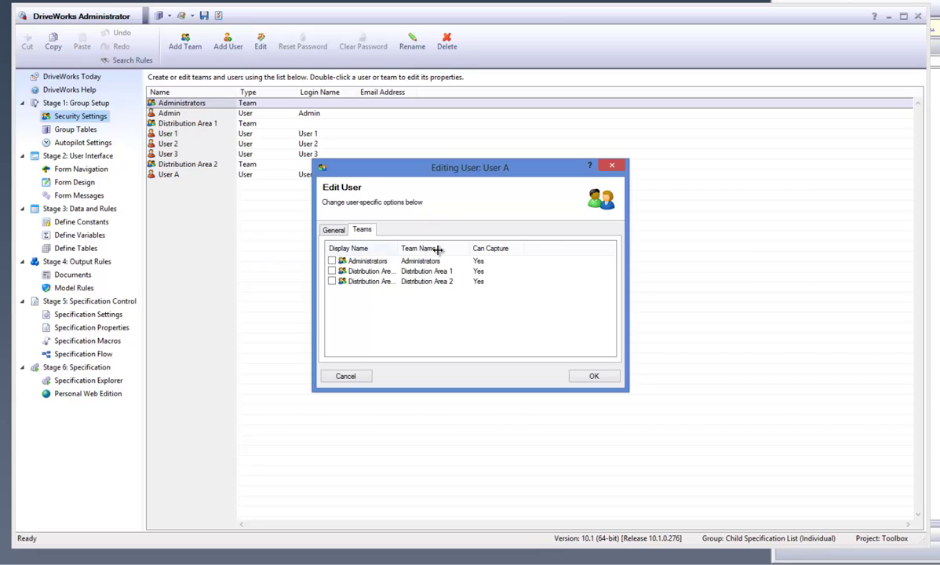
left_click(332, 280)
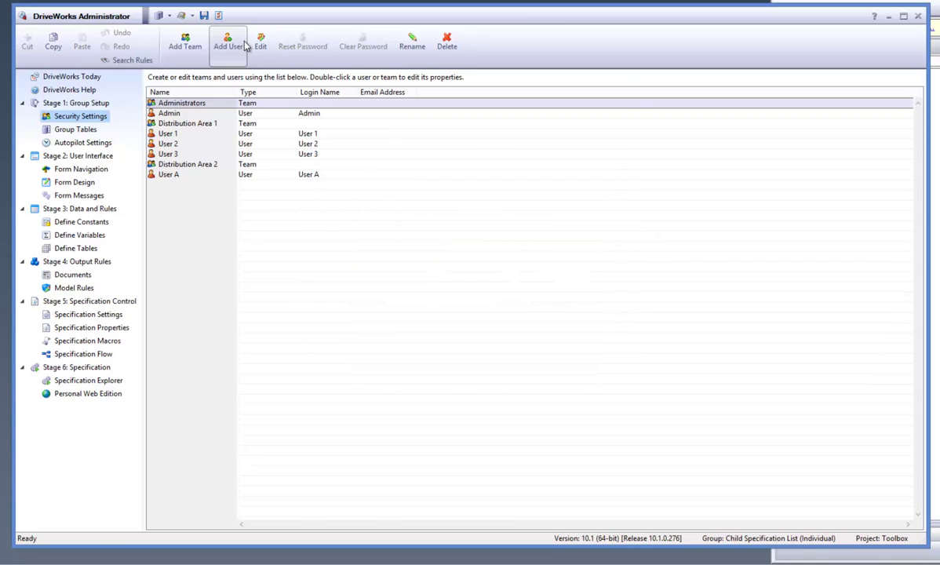
left_click(226, 43)
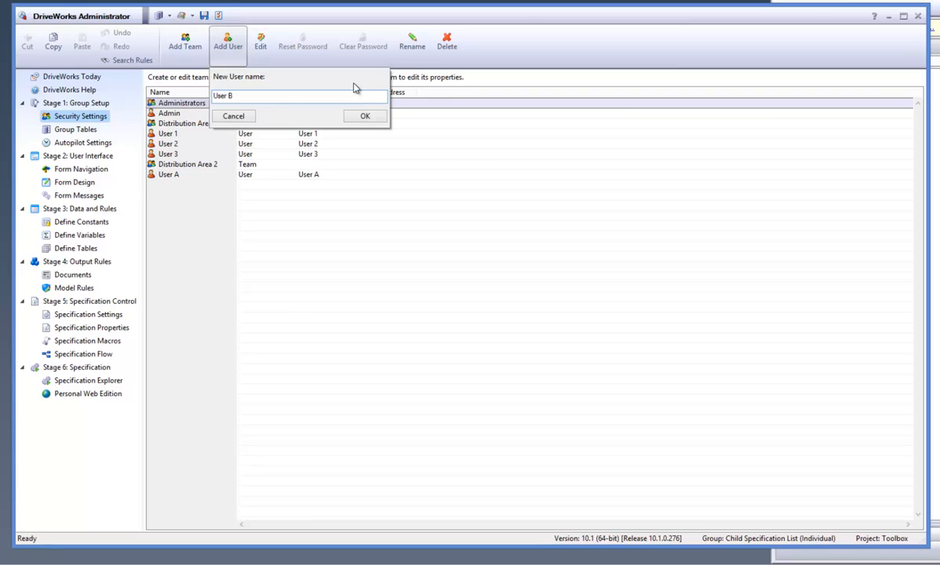
left_click(364, 116)
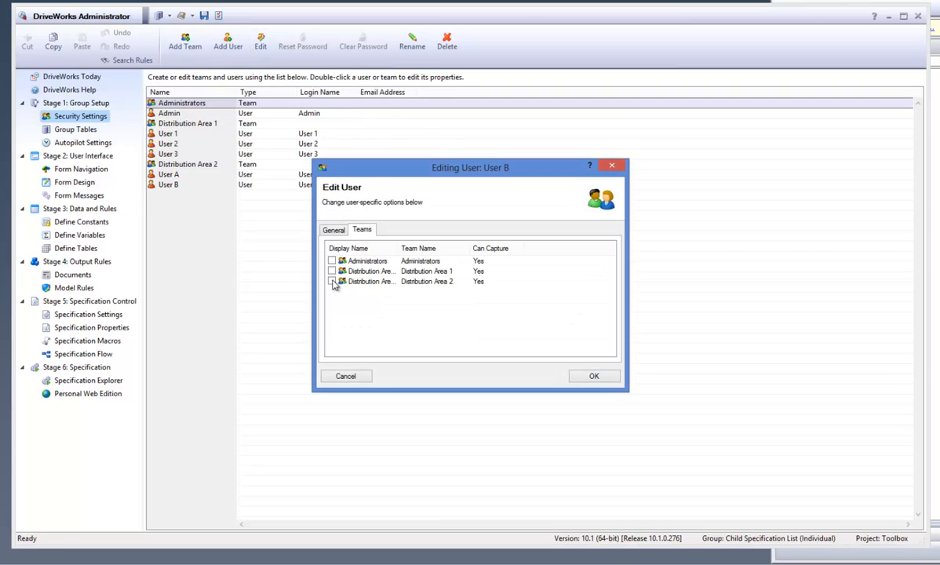
left_click(226, 44)
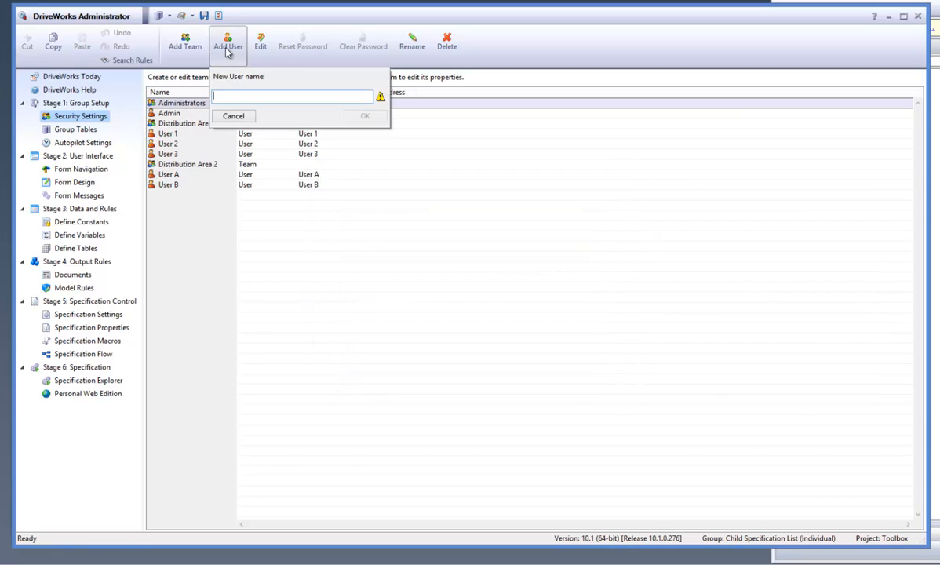
type("User 3")
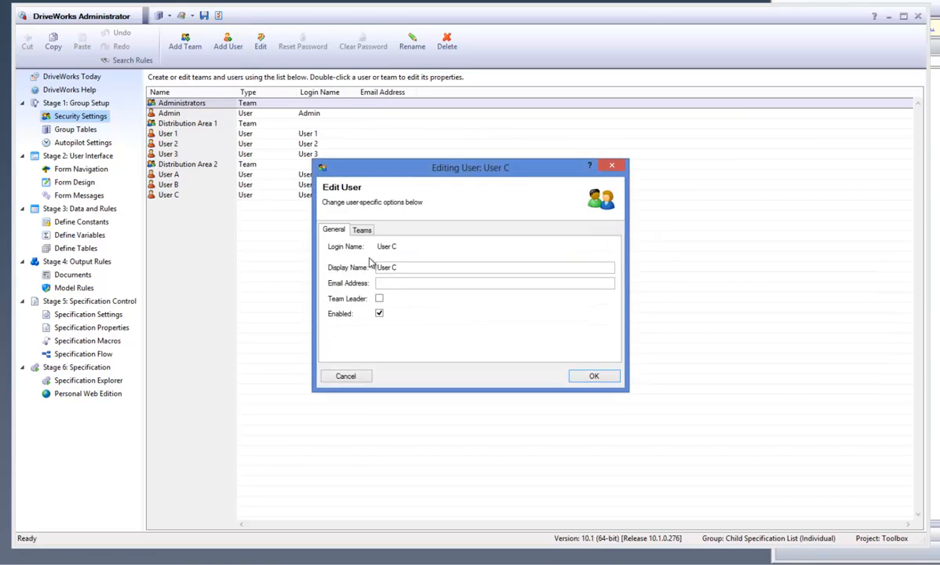
left_click(594, 375)
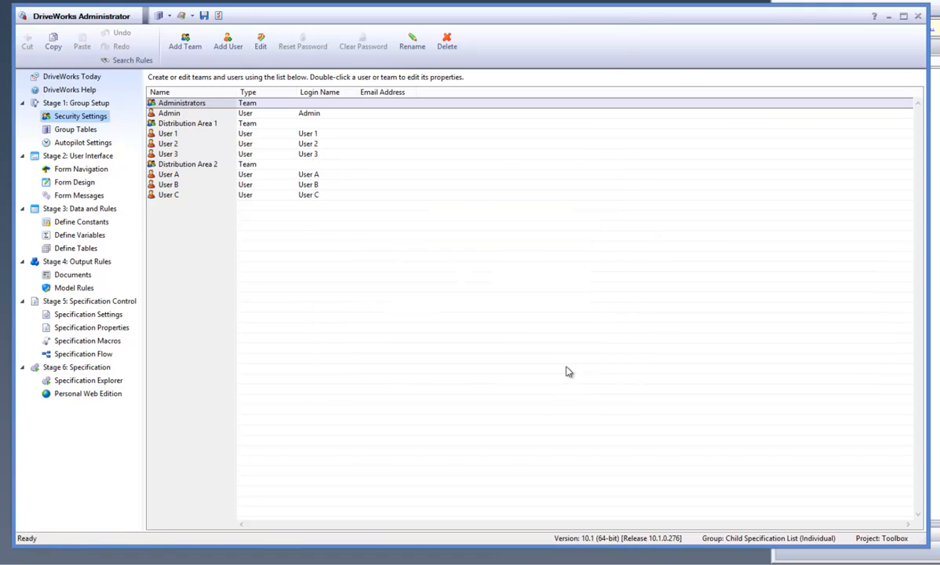
mouse_move(269, 182)
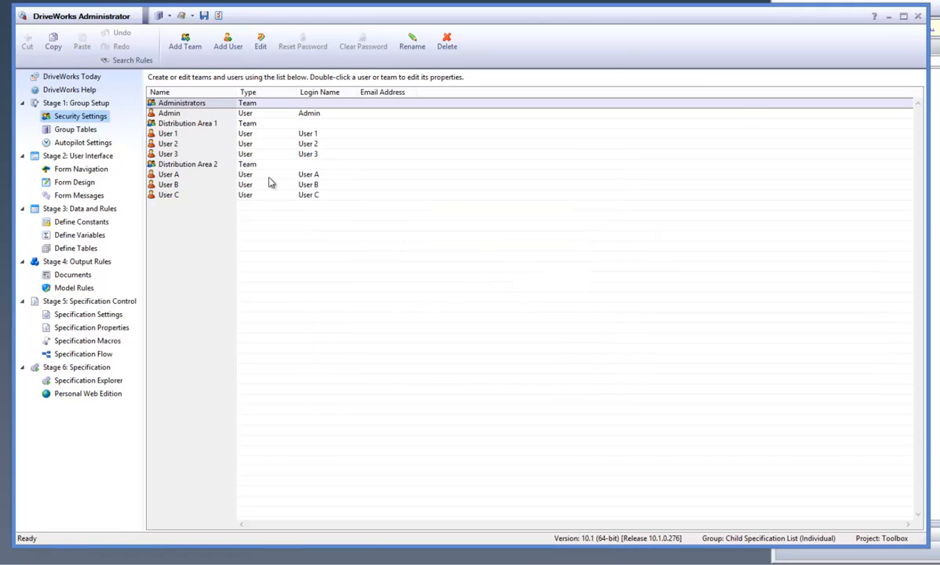
Step: Rename User A, User B and User C to display names ending in 'Example'
left_click(168, 174)
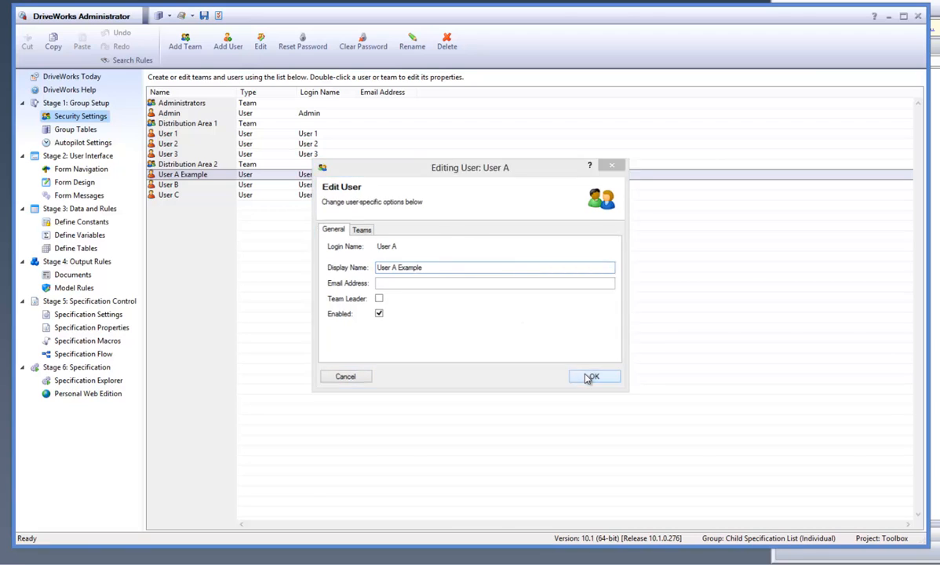
left_click(593, 375)
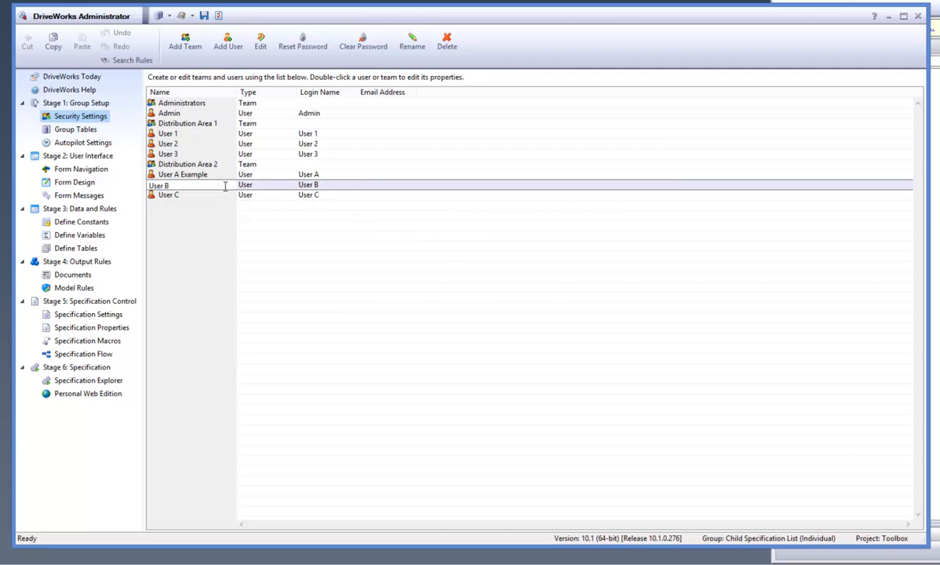
double_click(160, 185)
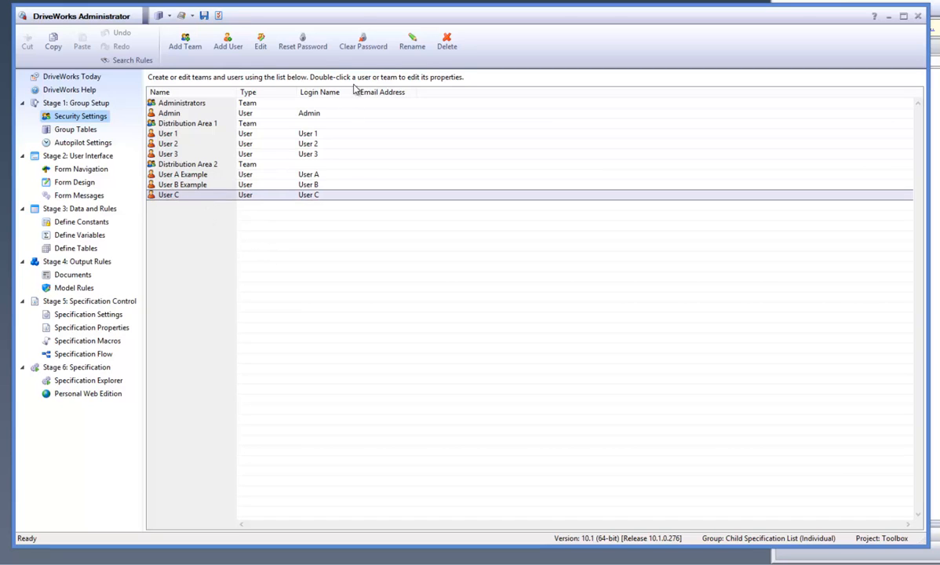
double_click(167, 194)
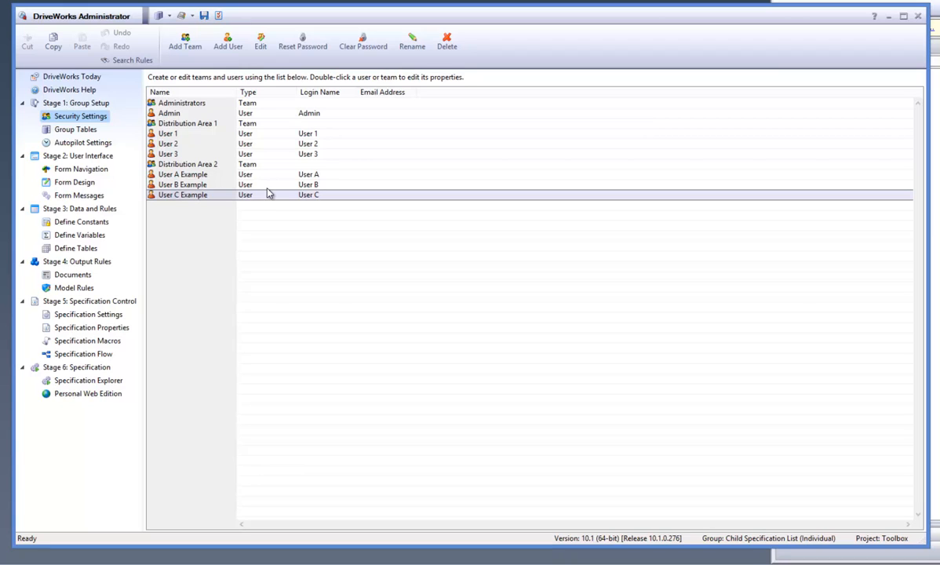
mouse_move(316, 219)
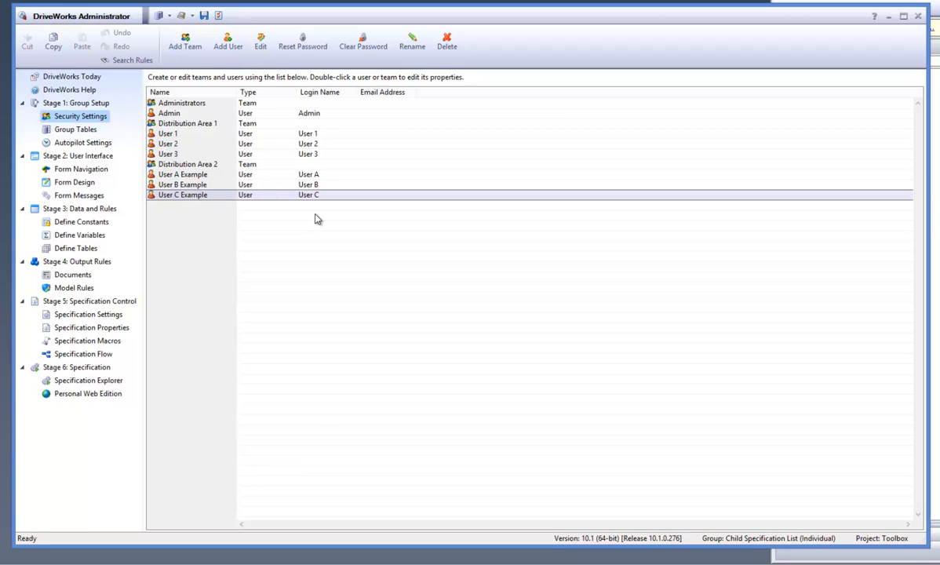
Step: Give User 1 an email address at driveworks.co.uk
left_click(168, 134)
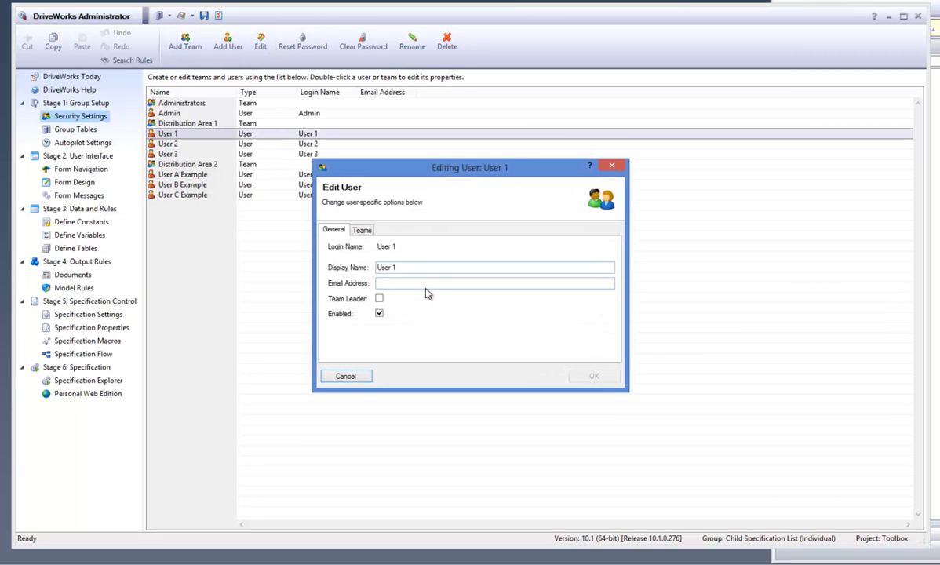
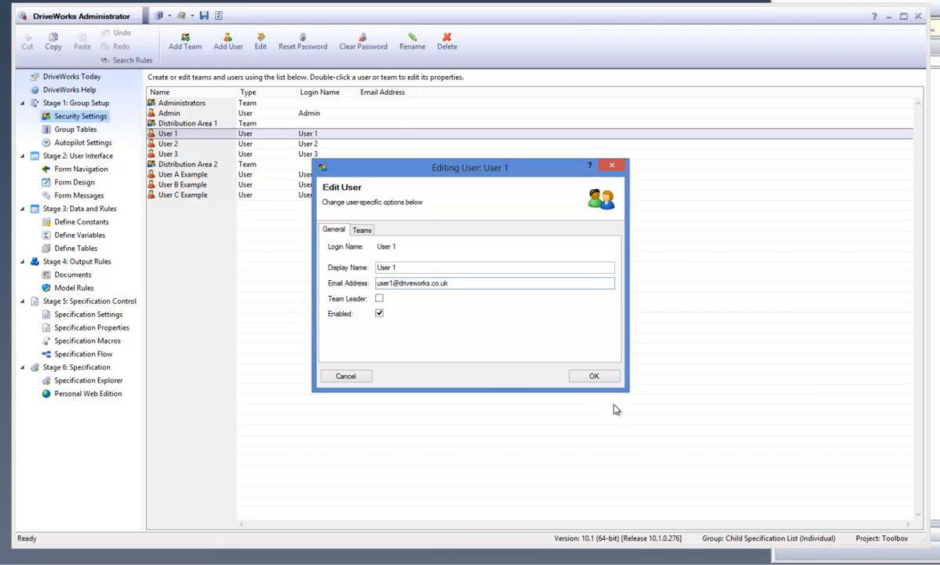
left_click(594, 375)
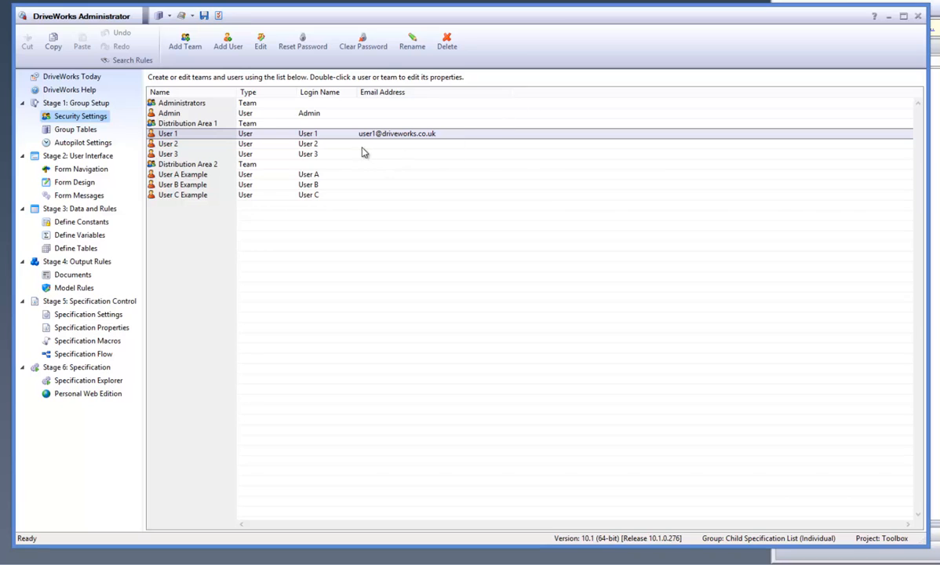
Step: Add driveworks.co.uk email addresses for User 2 and User 3
double_click(168, 144)
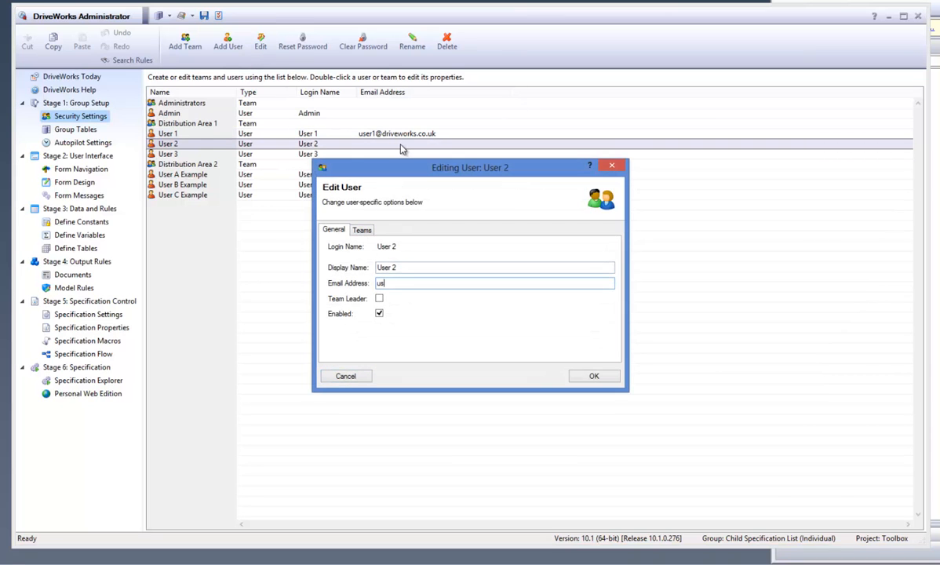
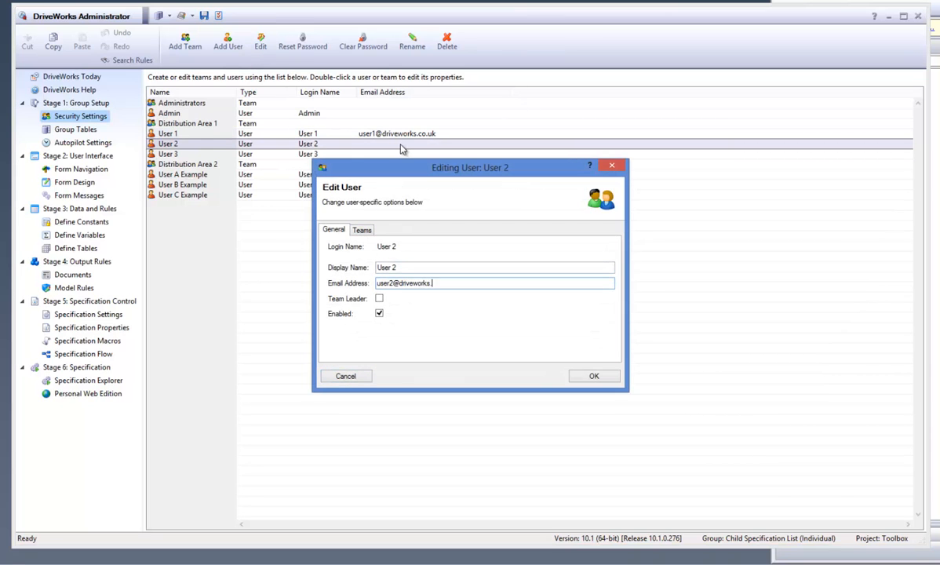
left_click(594, 375)
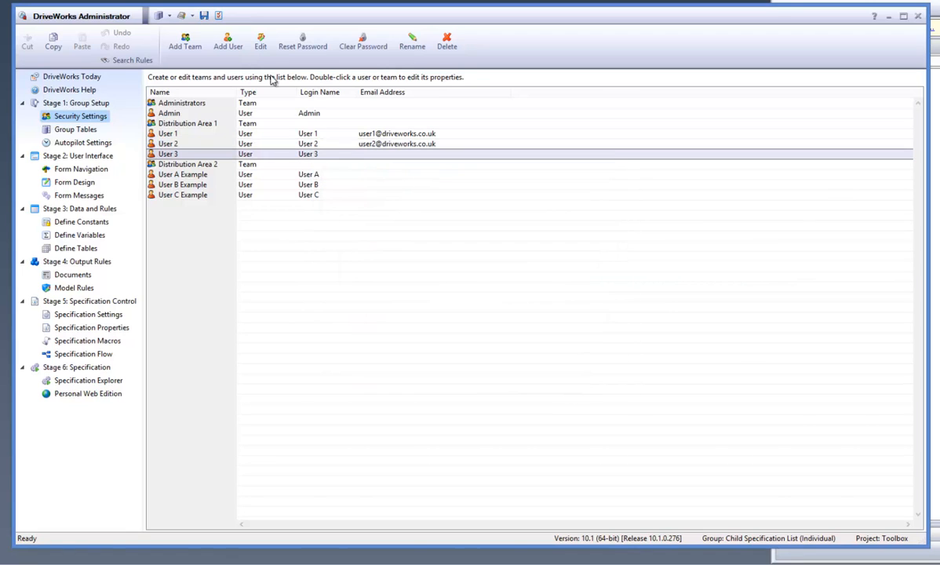
double_click(165, 154)
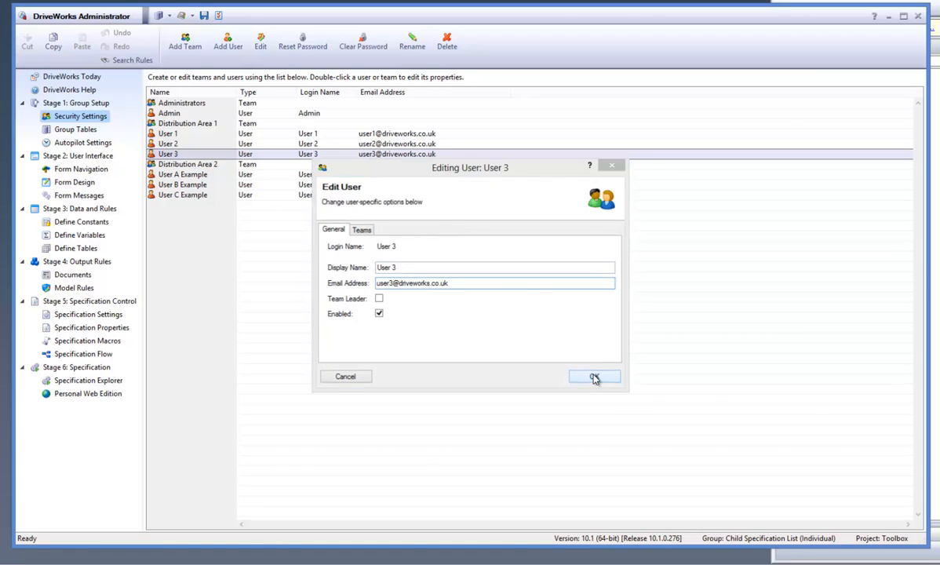
left_click(594, 376)
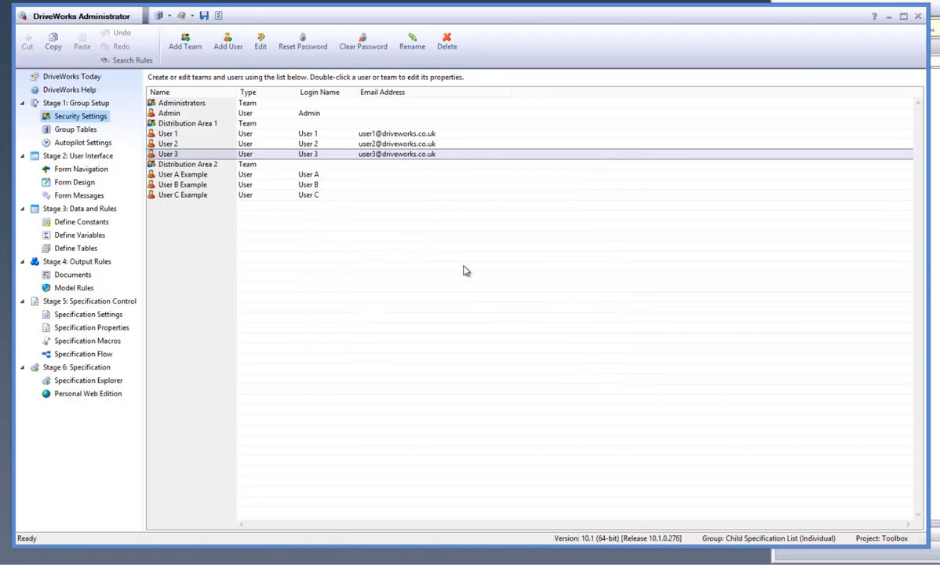
mouse_move(444, 259)
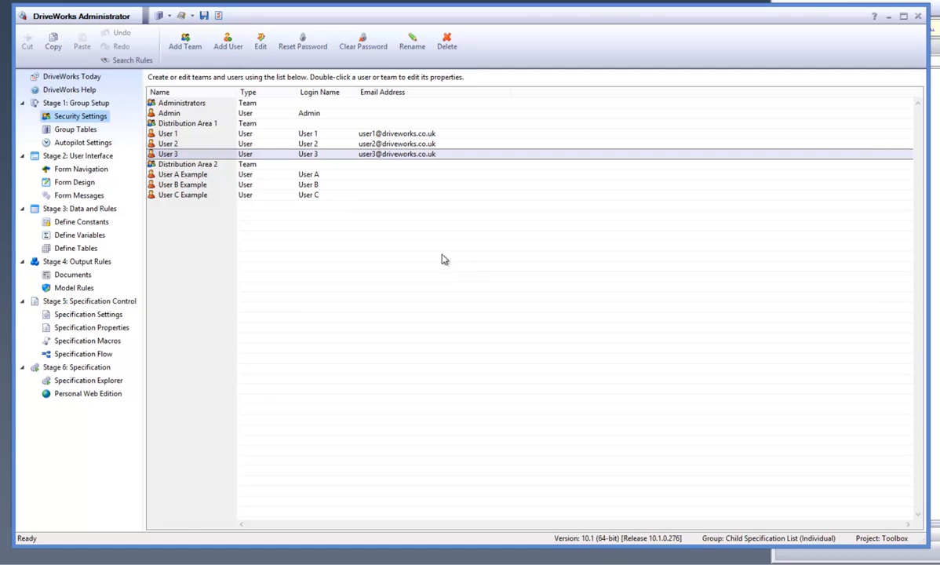
Step: Open Distribution Area 1's team properties on the Project Permissions tab
left_click(188, 123)
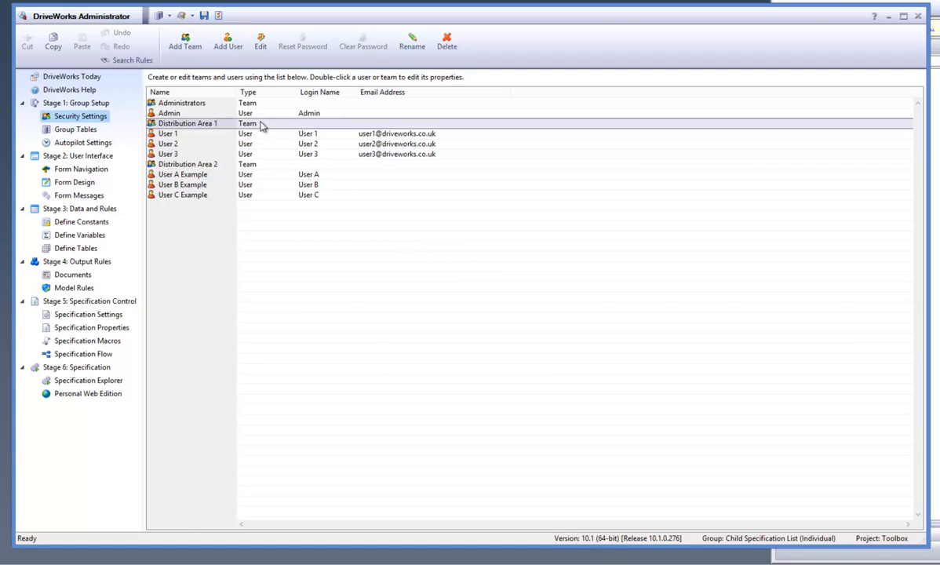
double_click(187, 123)
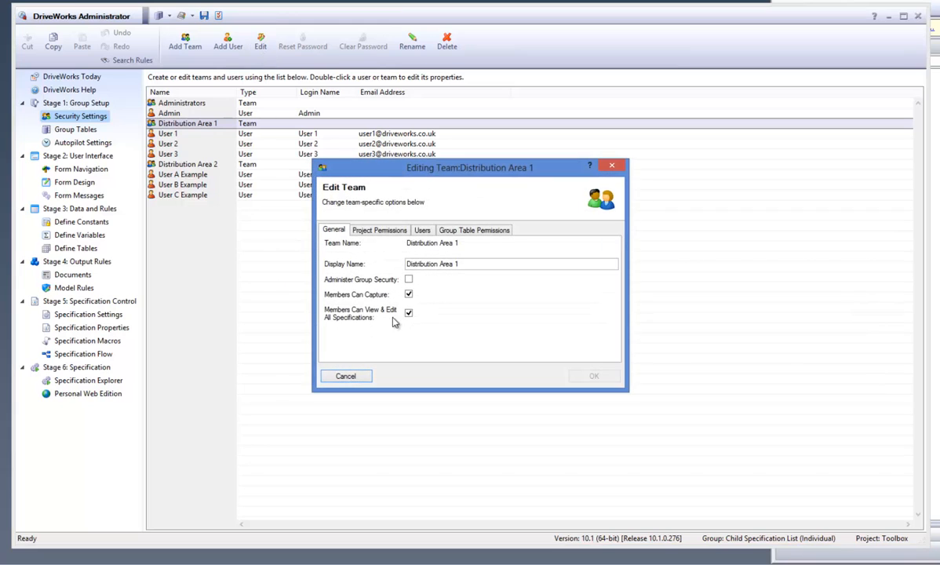
left_click(379, 230)
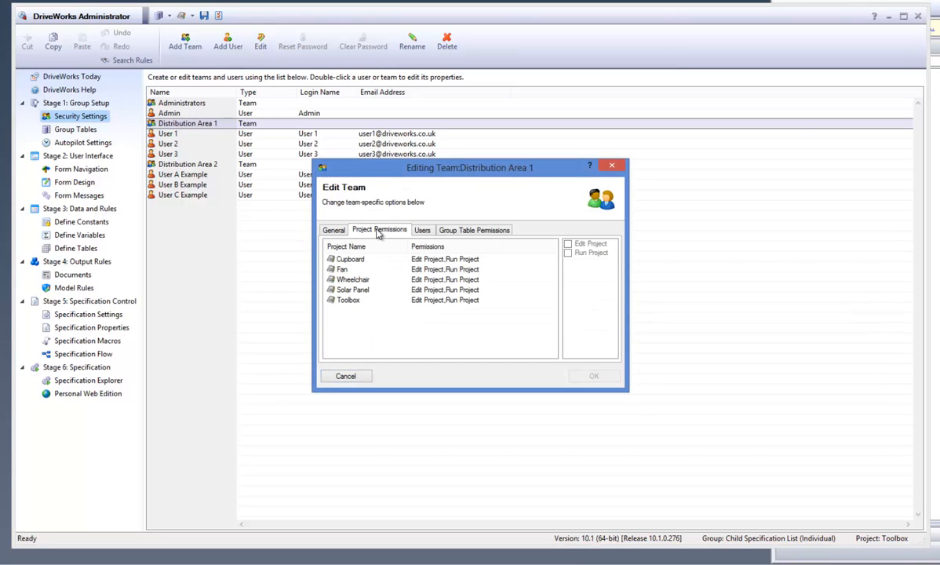
mouse_move(355, 280)
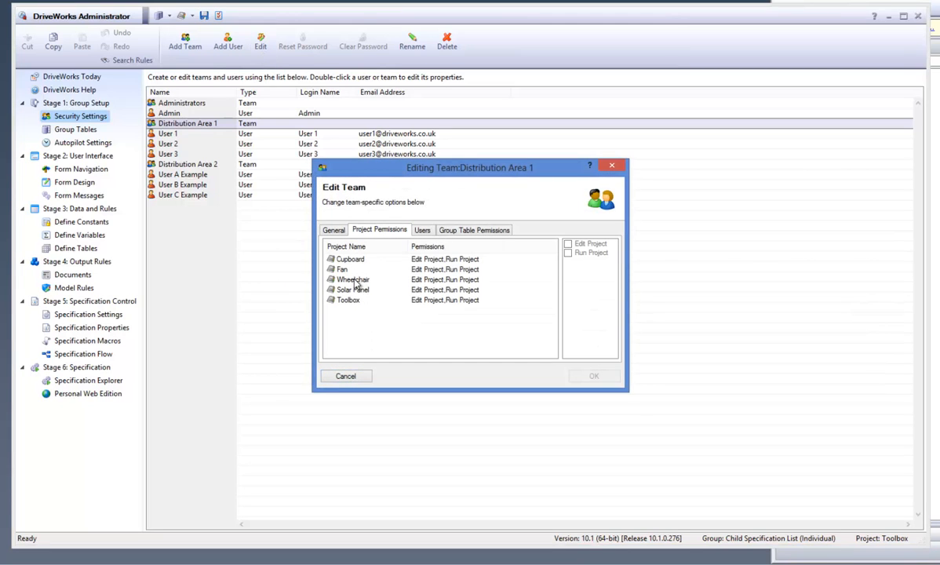
Step: Remove Edit Project from Solar Panel, Toolbox, Wheelchair and the remaining projects, then save
left_click(353, 289)
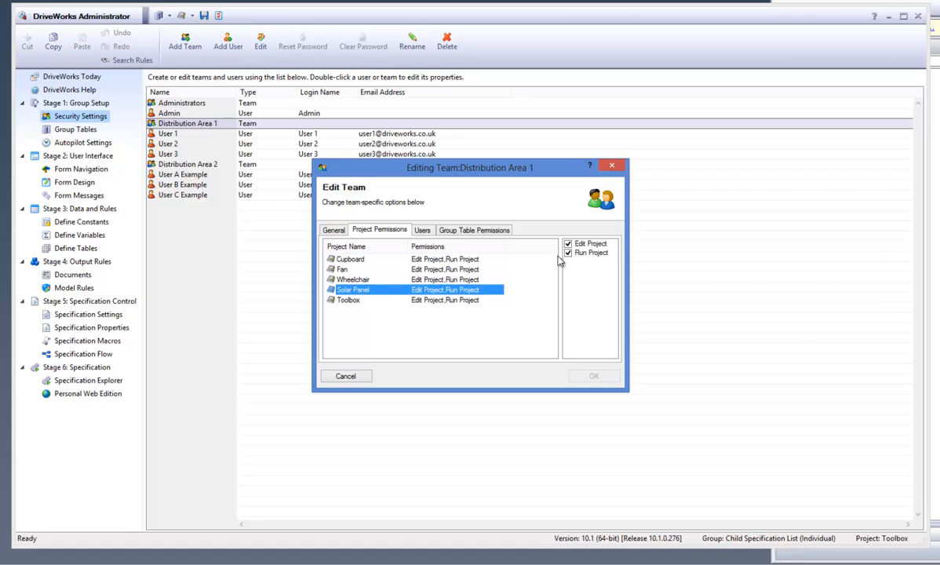
left_click(568, 243)
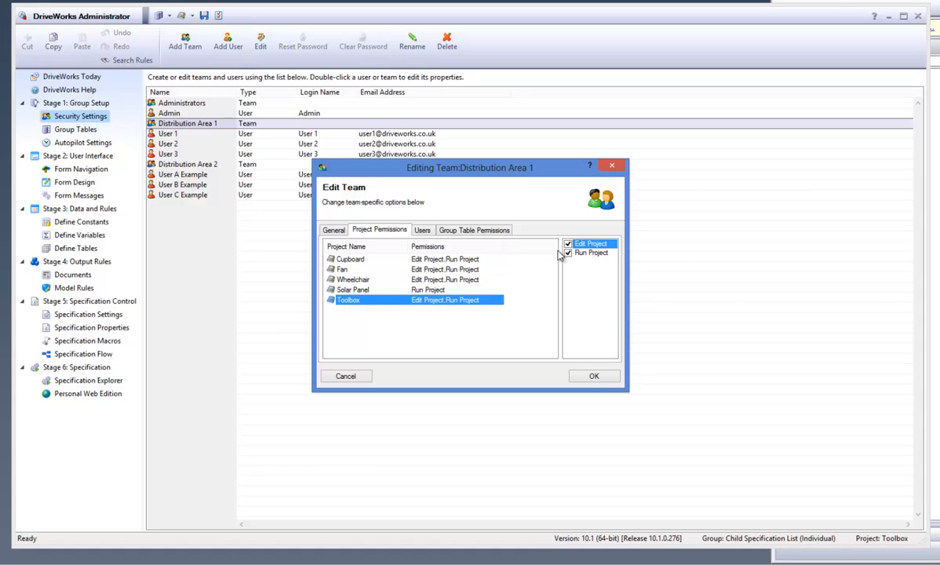
left_click(352, 279)
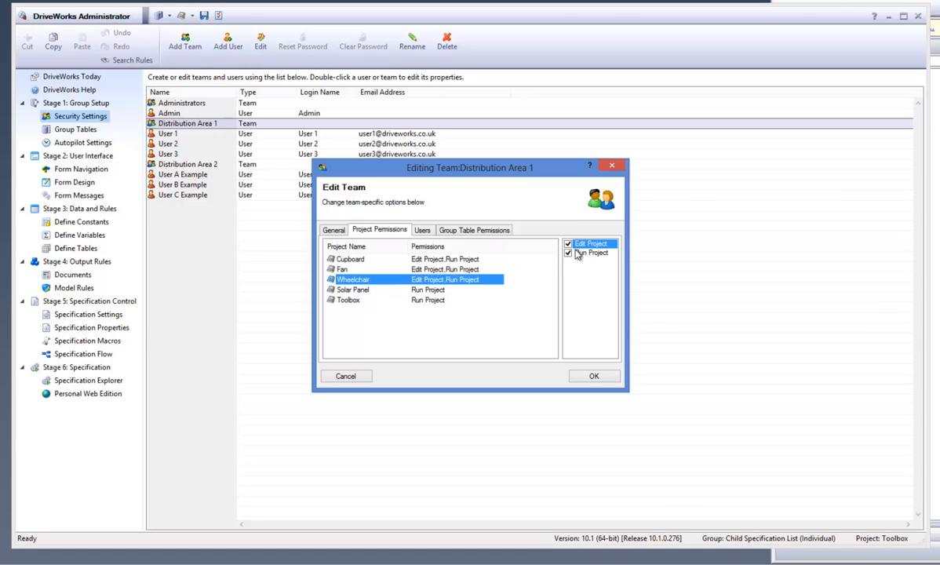
left_click(342, 269)
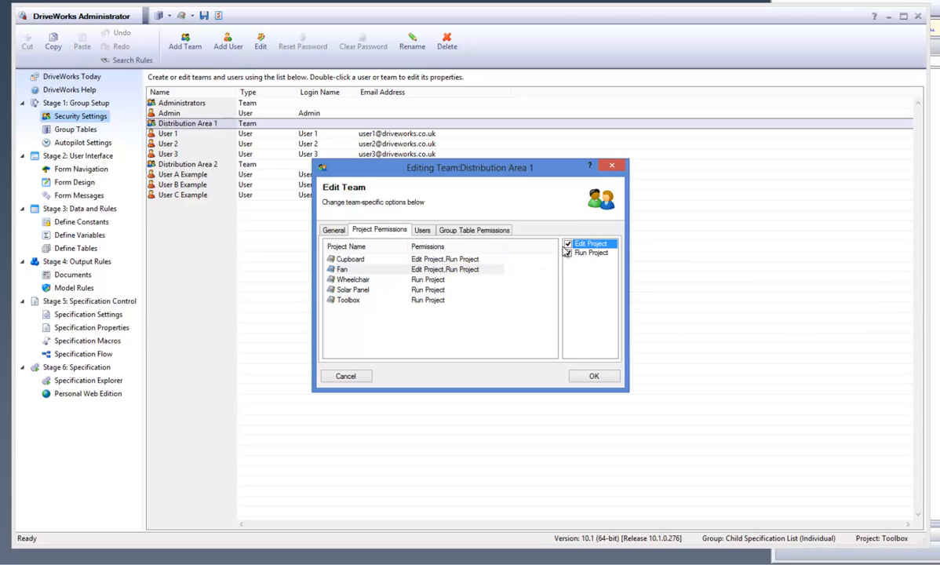
left_click(568, 243)
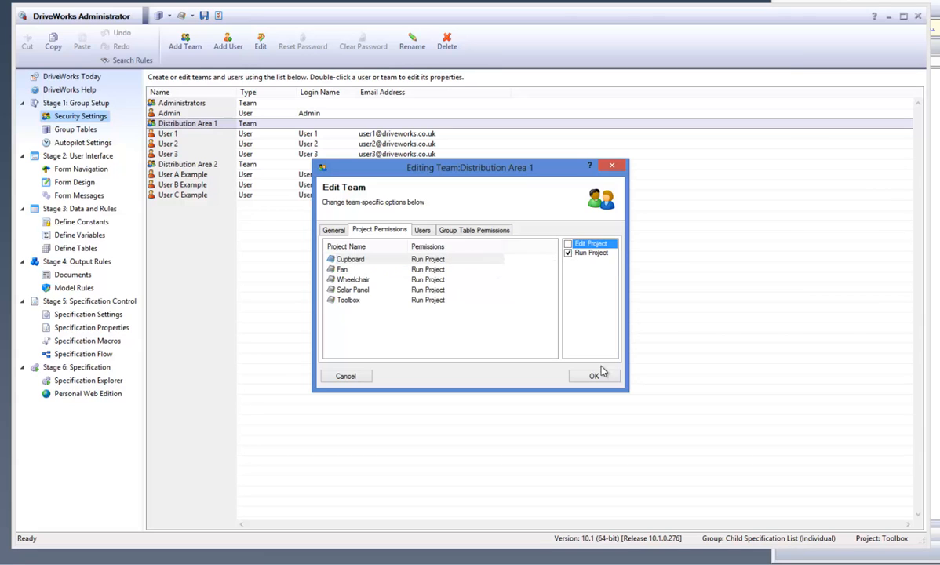
left_click(594, 376)
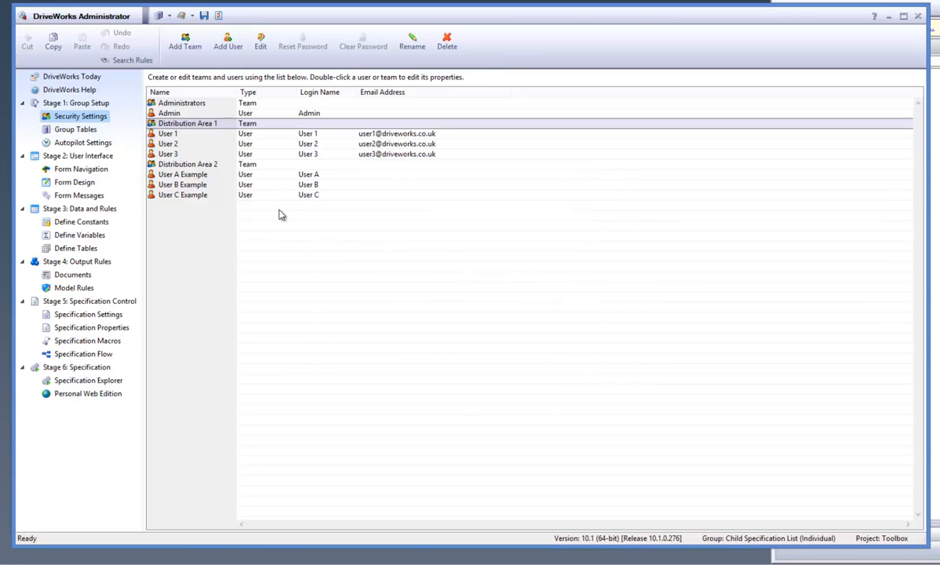
mouse_move(283, 212)
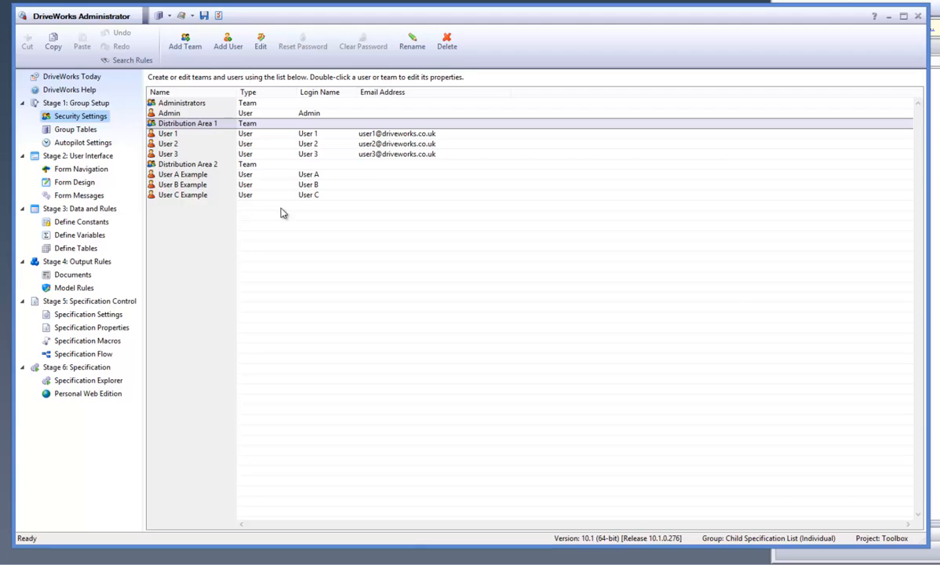